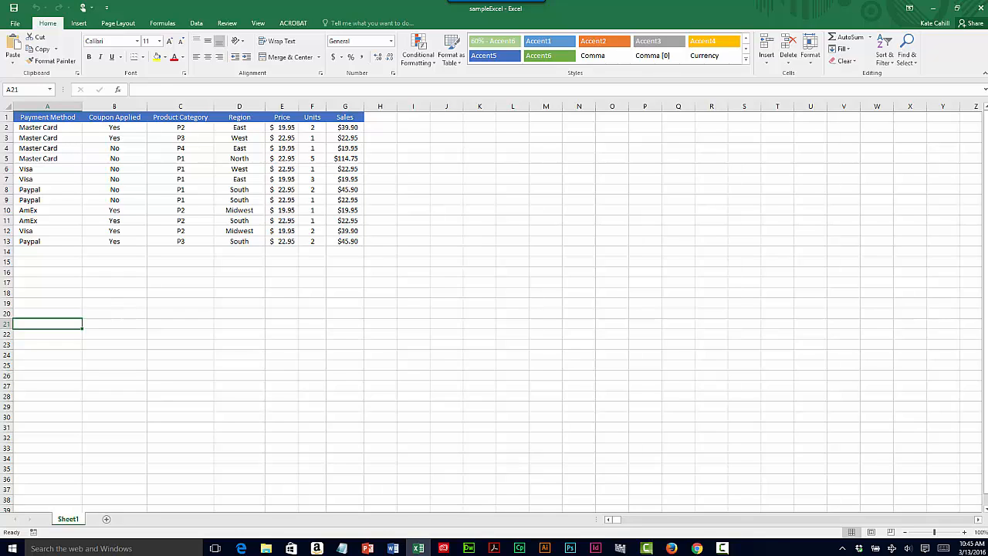
# Select the sales table A1:G13 and begin inserting a PivotTable from it.
pyautogui.moveTo(46, 117); pyautogui.dragTo(346, 241)
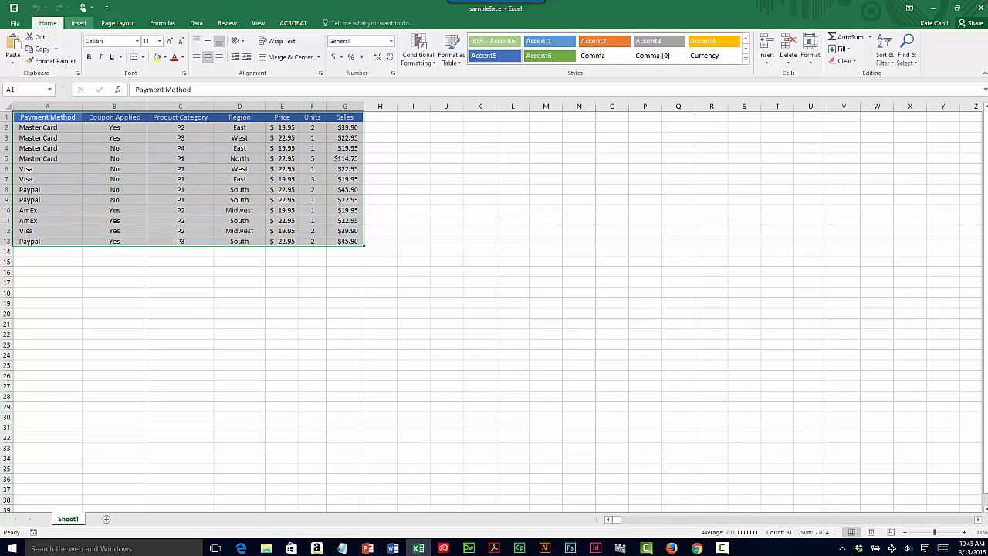
pyautogui.click(77, 23)
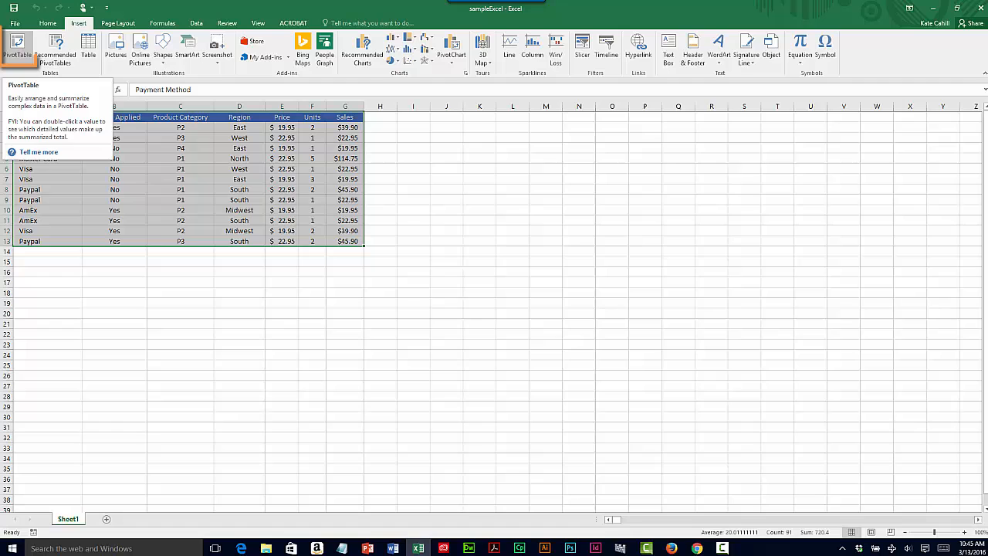
pyautogui.click(17, 45)
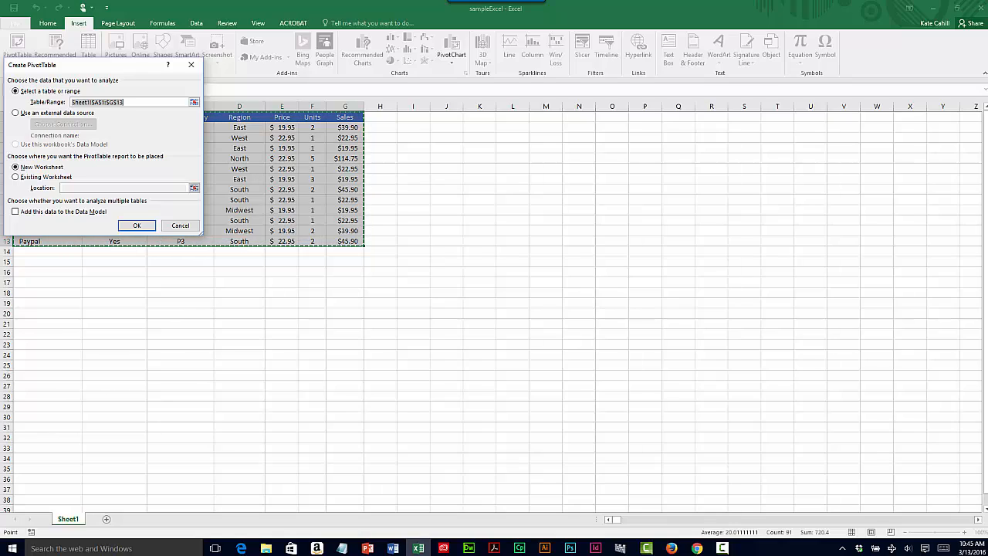
# Place the empty PivotTable on a new worksheet.
pyautogui.click(136, 225)
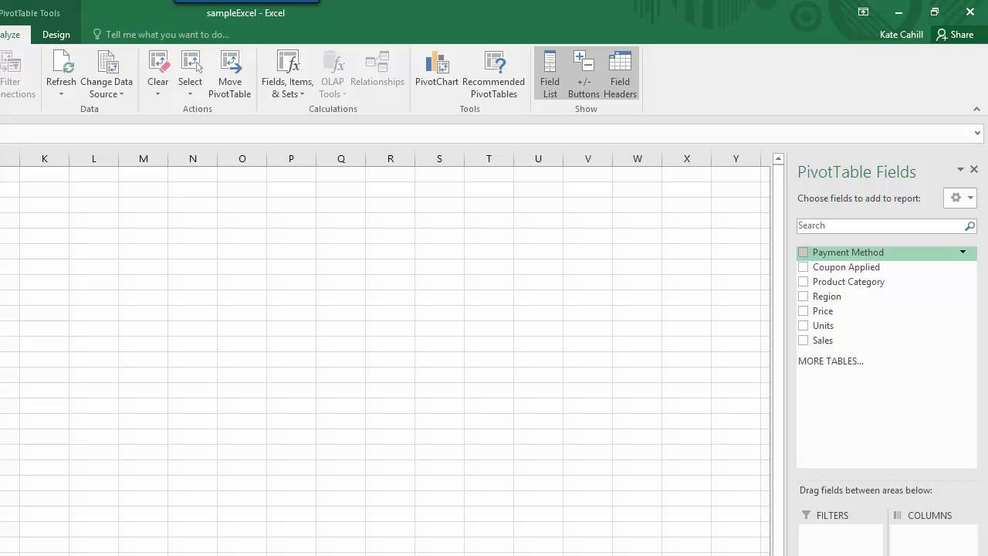
# Add Payment Method and Product Category to the Sales PivotTable, then return to the Sheet1 data.
pyautogui.click(802, 251)
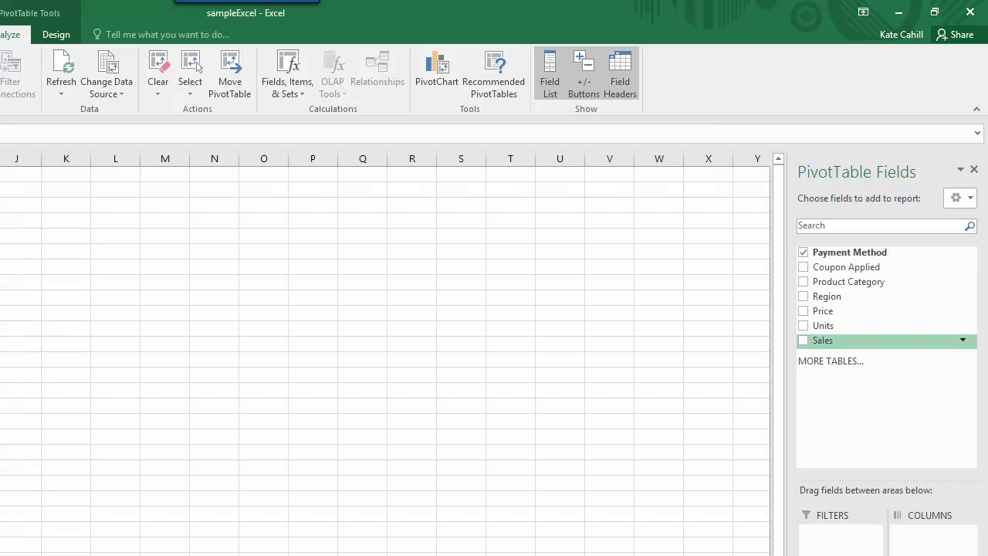
pyautogui.click(802, 281)
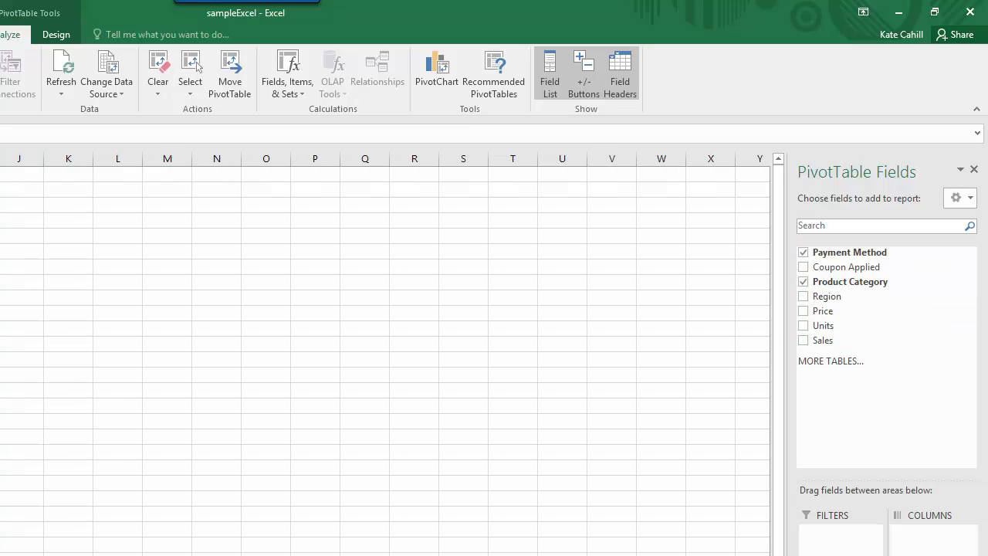
pyautogui.moveTo(823, 341)
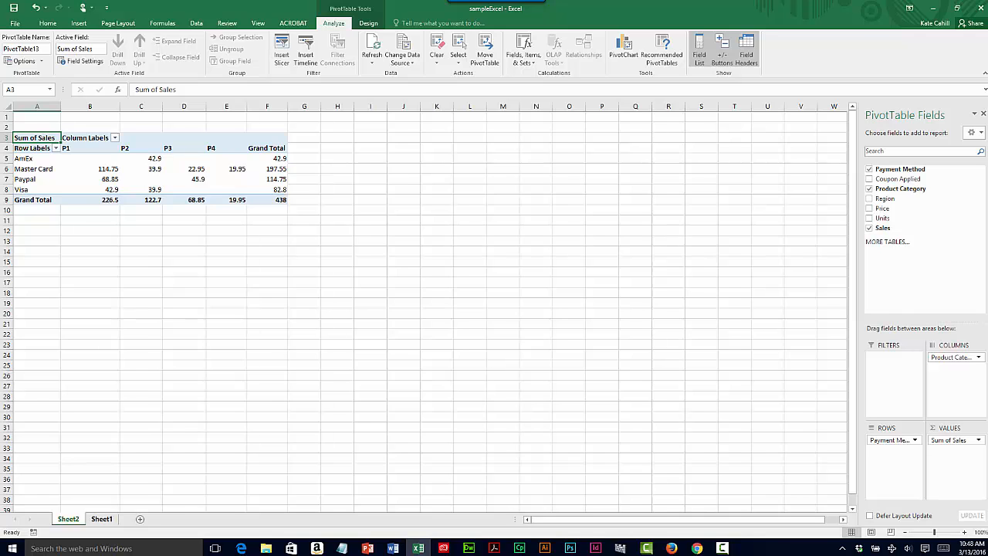
pyautogui.click(102, 518)
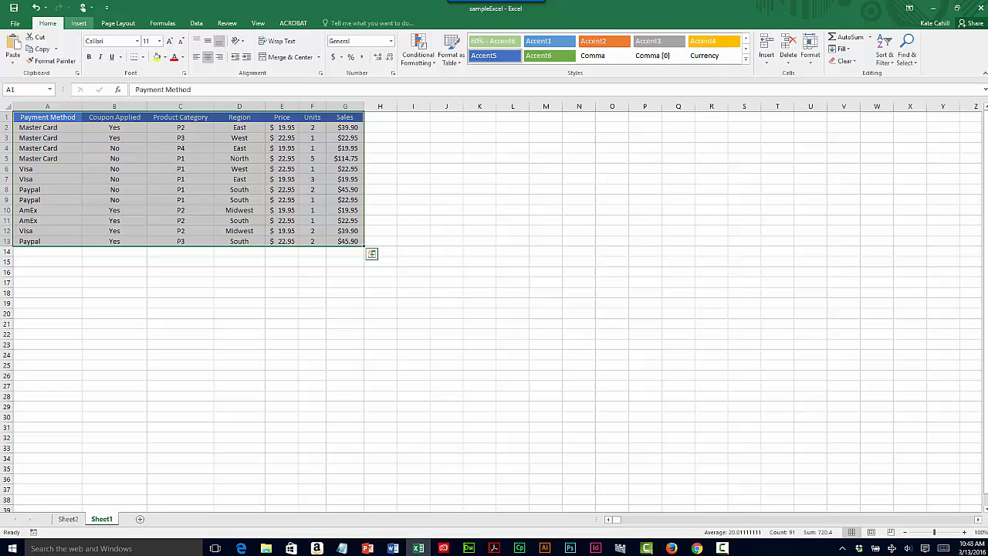
# Begin a second PivotTable from the Sheet1 sales data.
pyautogui.click(80, 21)
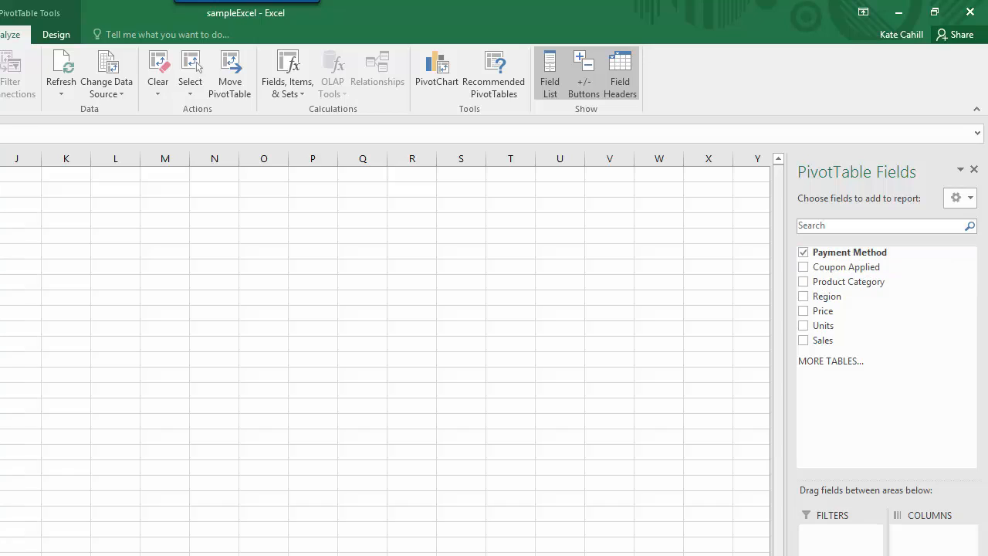
# Add Product Category and Units, laying Product Category out across the columns.
pyautogui.click(803, 281)
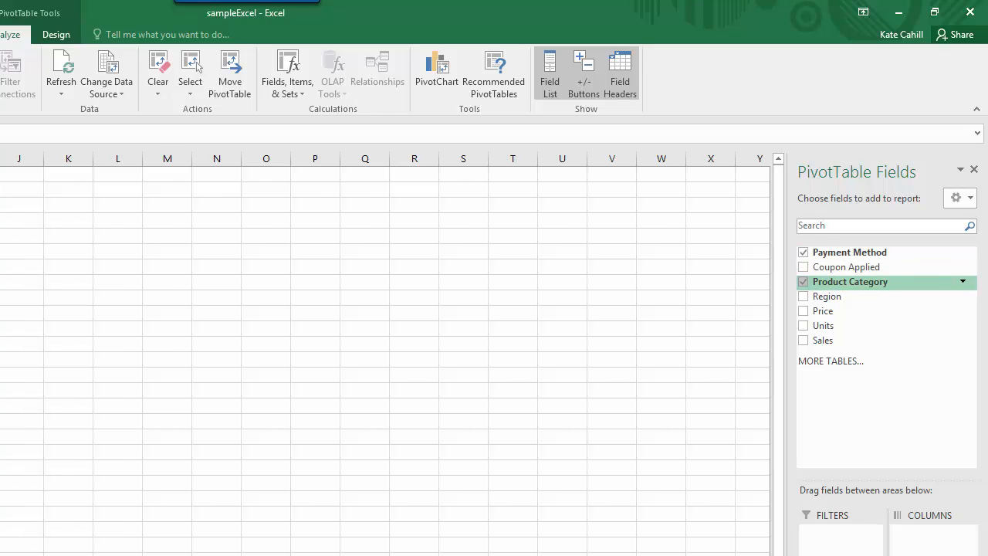
pyautogui.moveTo(823, 325)
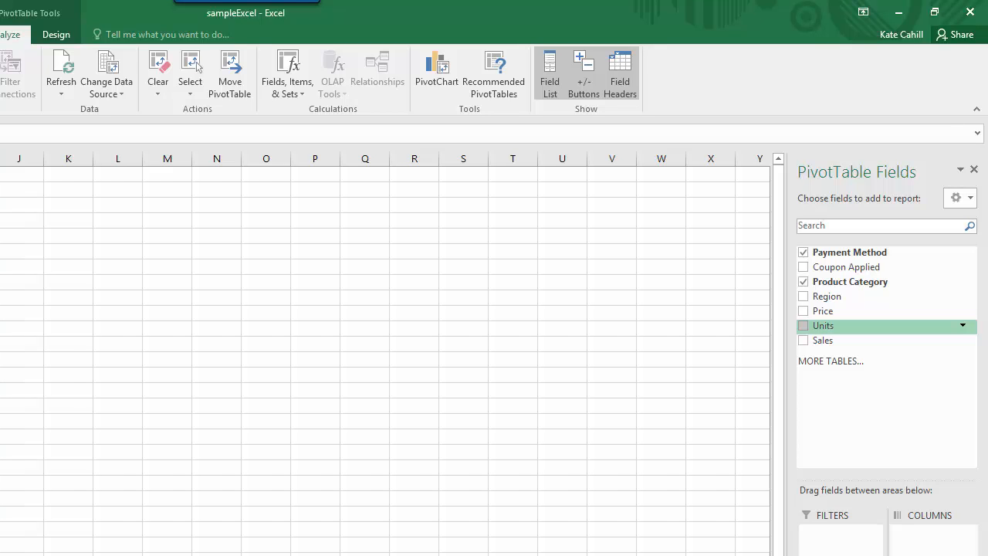
pyautogui.scroll(-3)
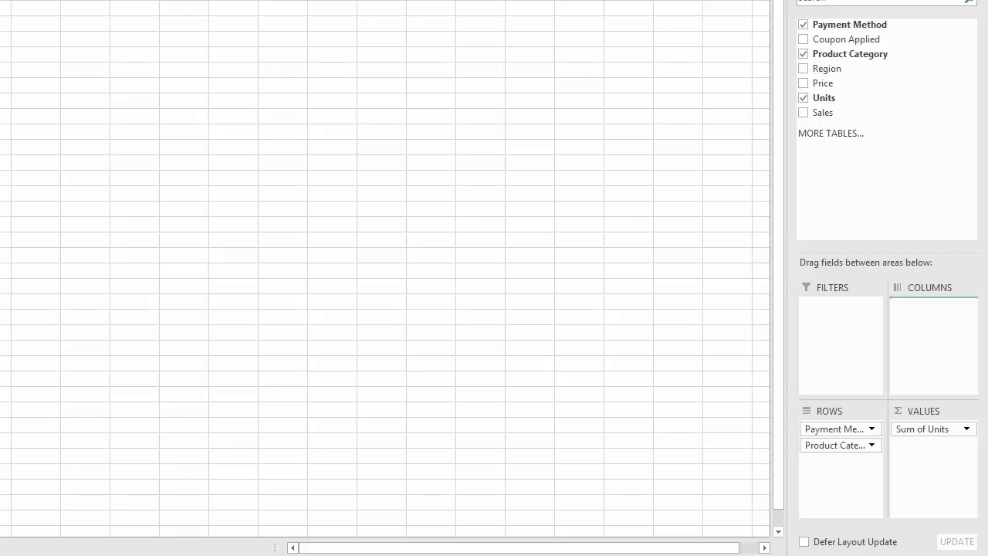
pyautogui.moveTo(840, 445); pyautogui.dragTo(932, 305)
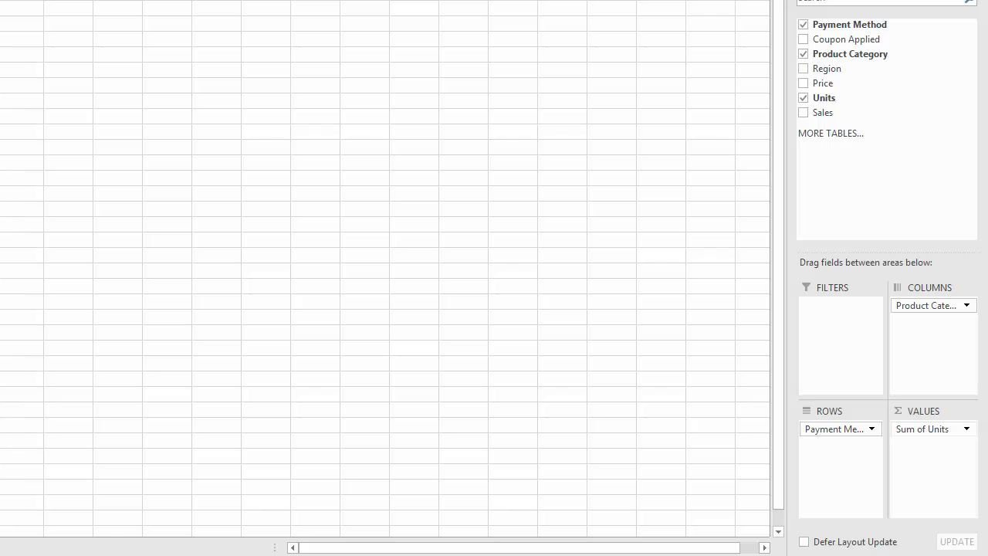
# Bring up the value field settings for Sum of Units.
pyautogui.click(967, 429)
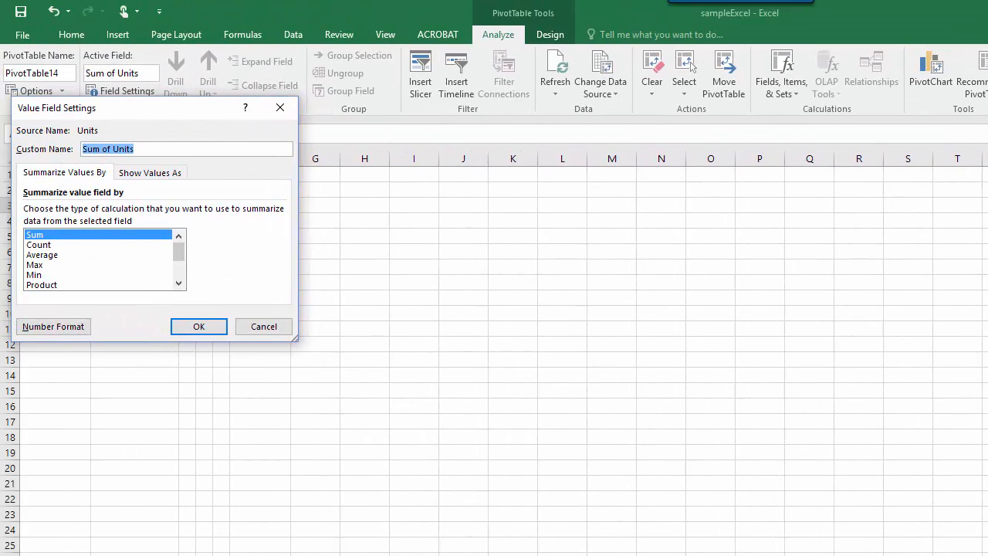
# Summarize Units by Count instead of Sum, giving a grand total of 12.
pyautogui.click(38, 243)
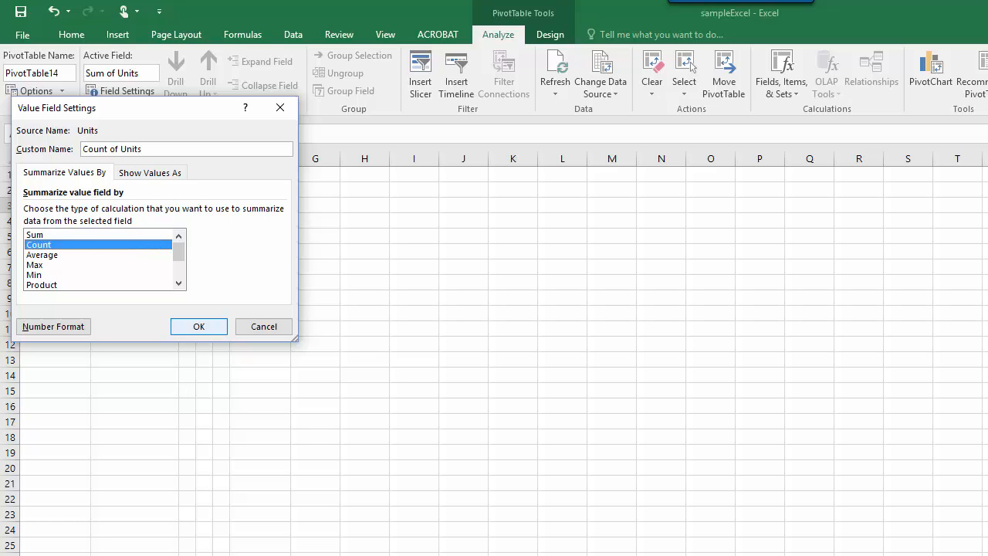
pyautogui.click(198, 328)
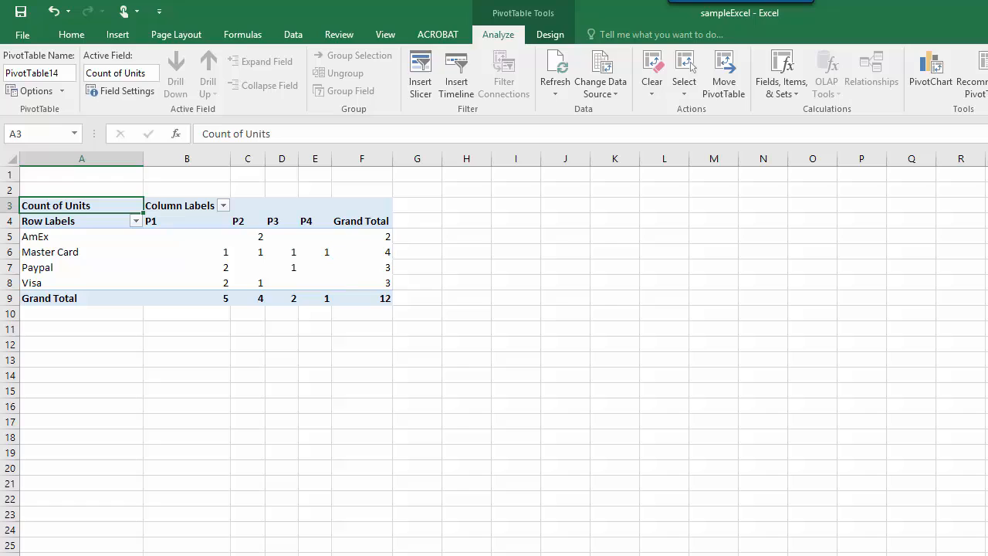